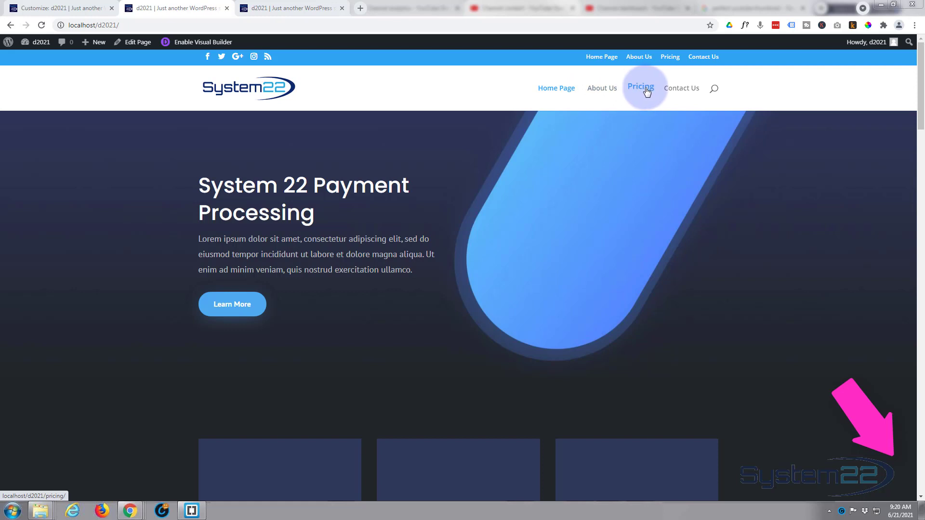
mouse_move(619, 91)
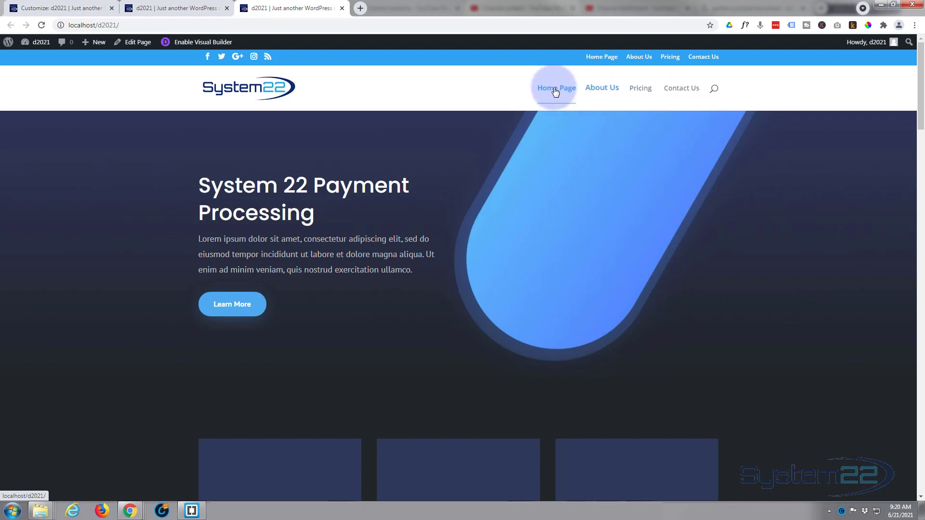
mouse_move(459, 86)
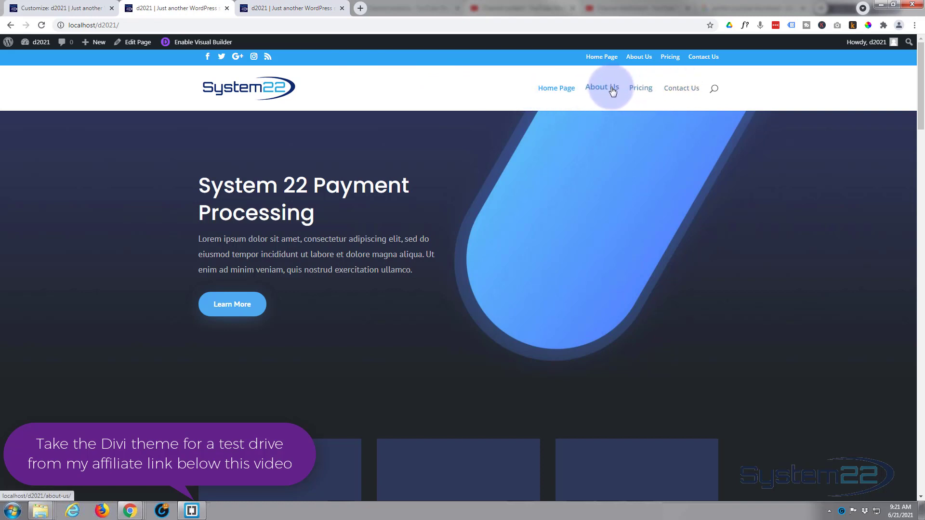
mouse_move(555, 88)
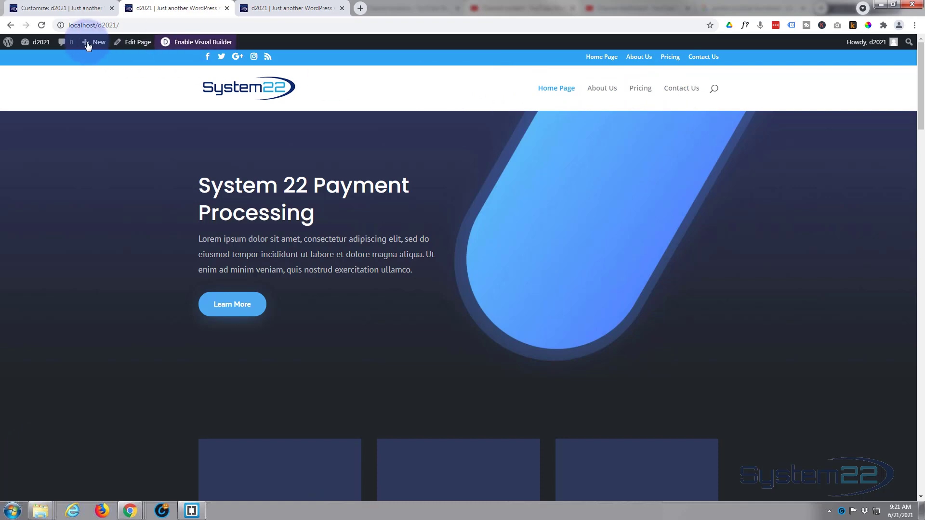
Reach the Additional CSS editor via Theme Customizer and select the Top Menu Items hover rules
left_click(38, 42)
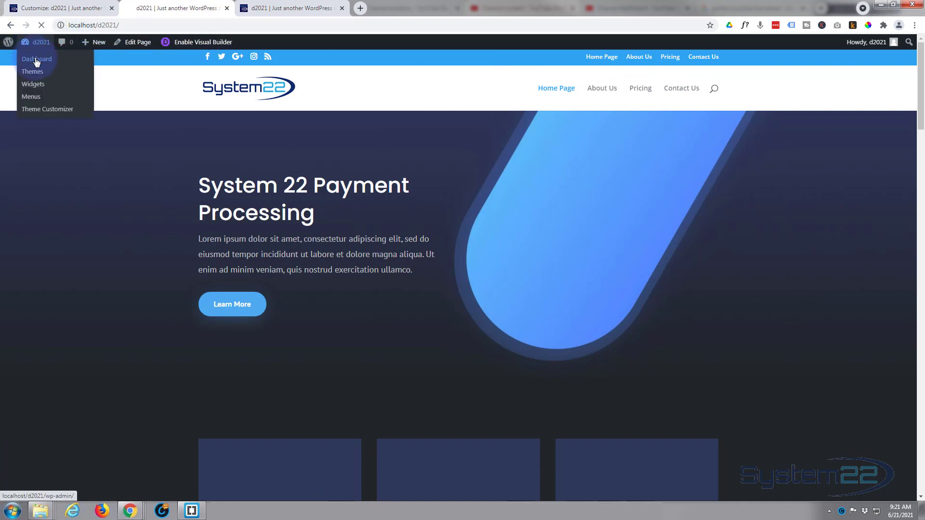
left_click(36, 59)
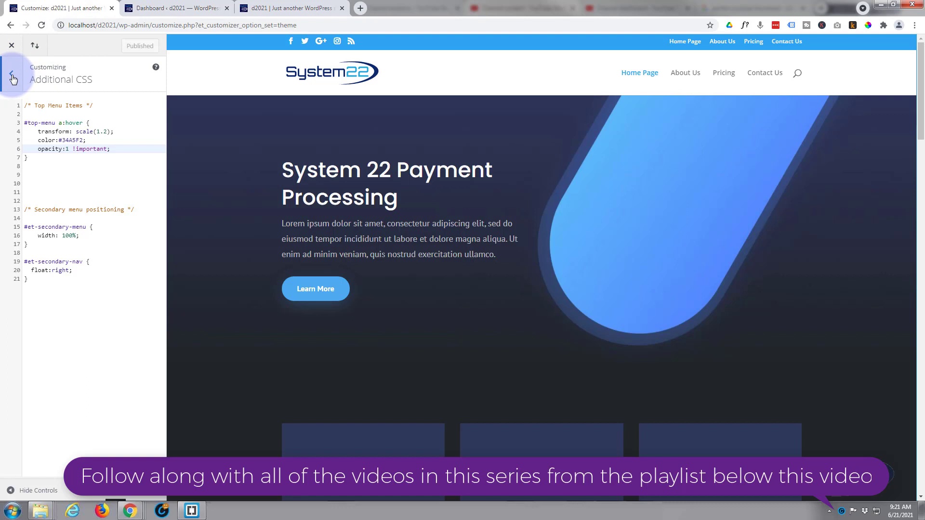
left_click(12, 77)
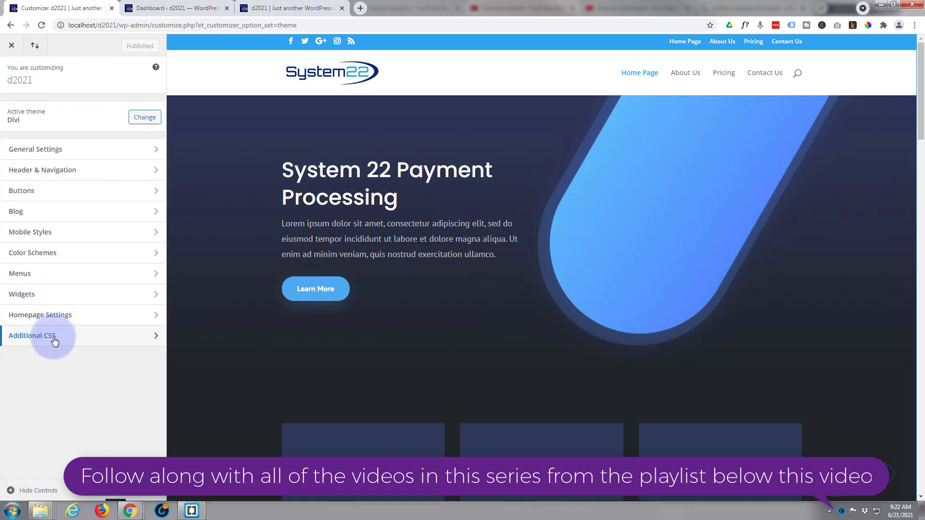
left_click(32, 335)
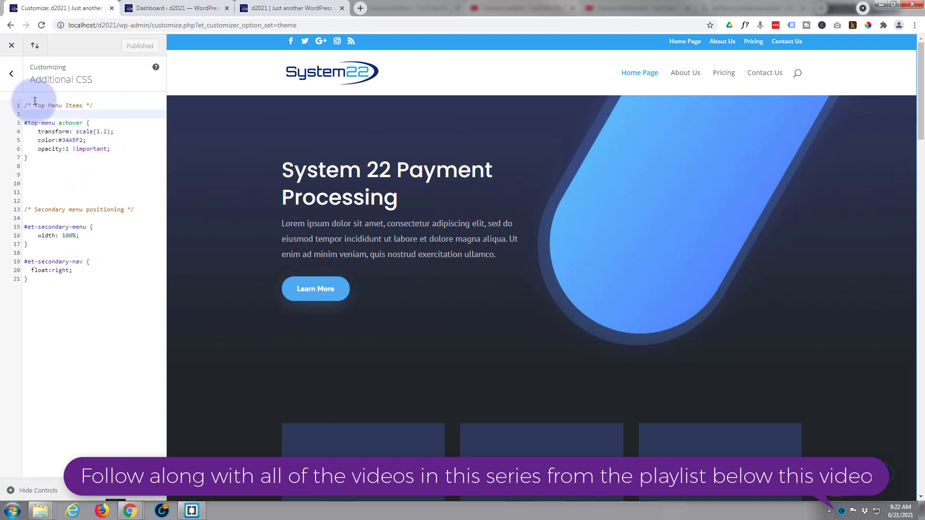
left_click_drag(23, 105, 28, 157)
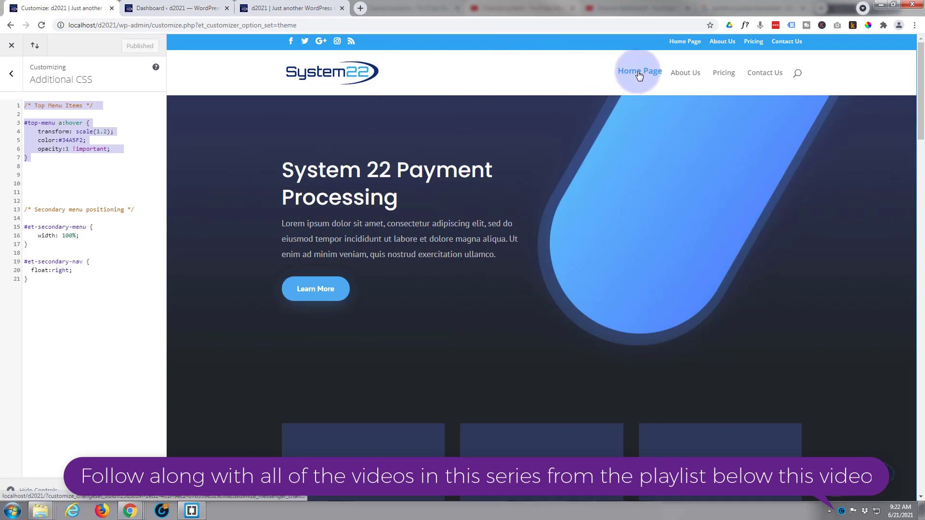
Inspect the Home Page menu link and show its #top-menu a styles with transitions
right_click(640, 72)
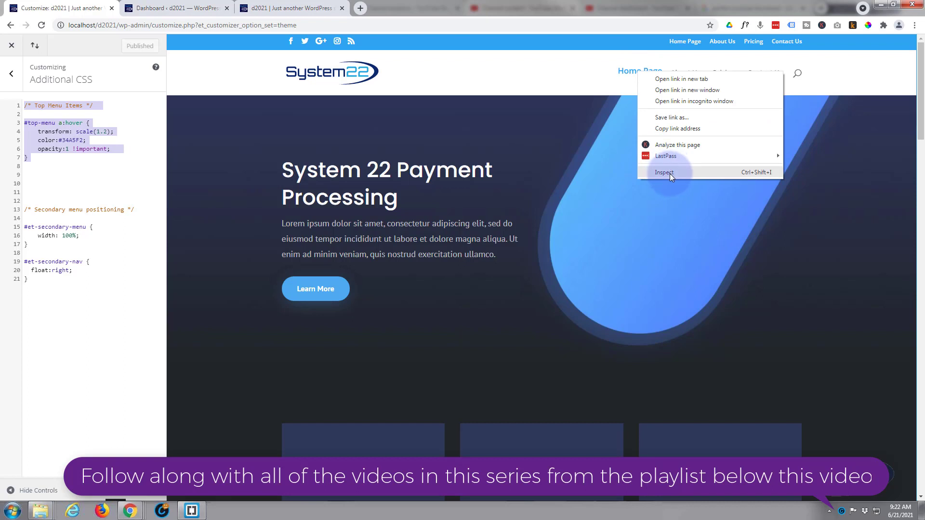
left_click(664, 173)
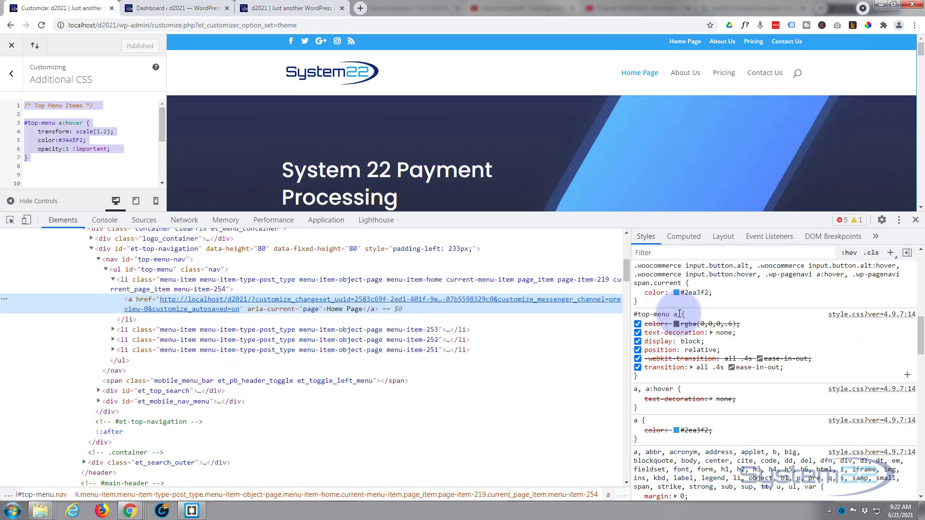
mouse_move(177, 280)
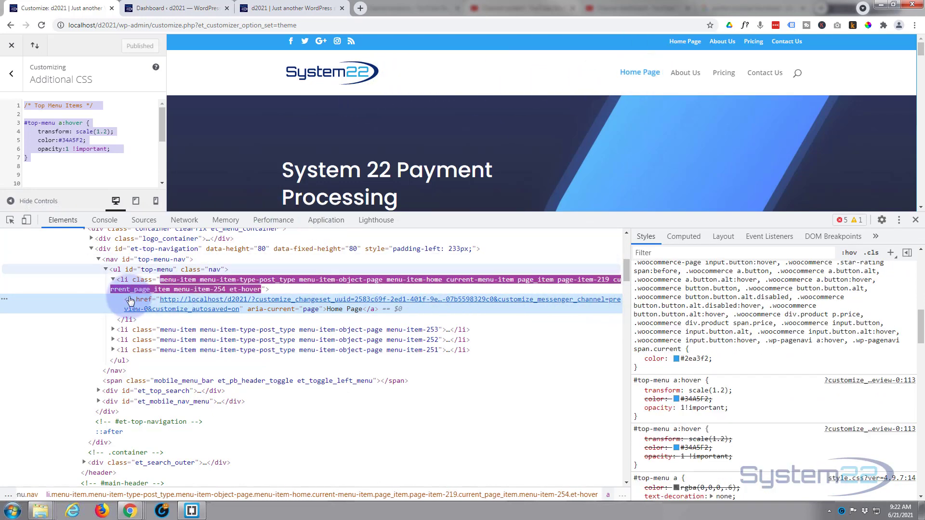
left_click(142, 298)
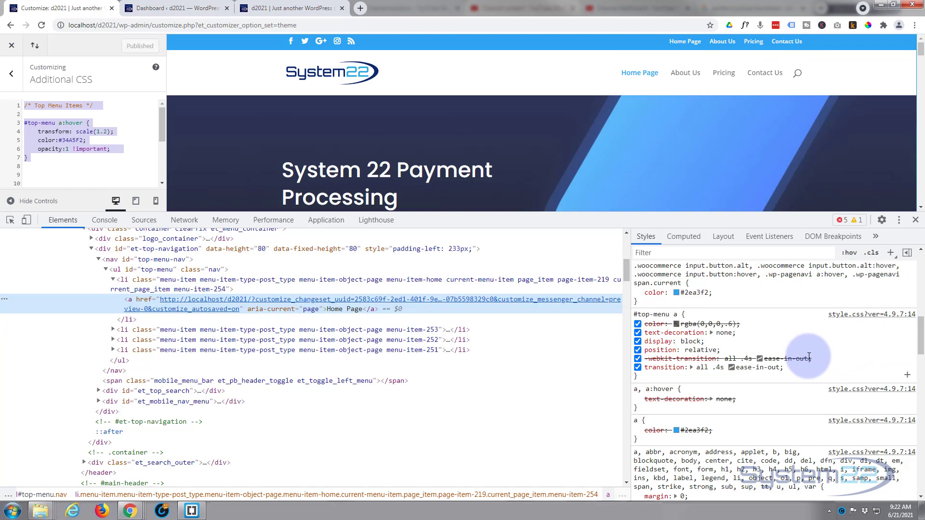
mouse_move(790, 370)
type("bo")
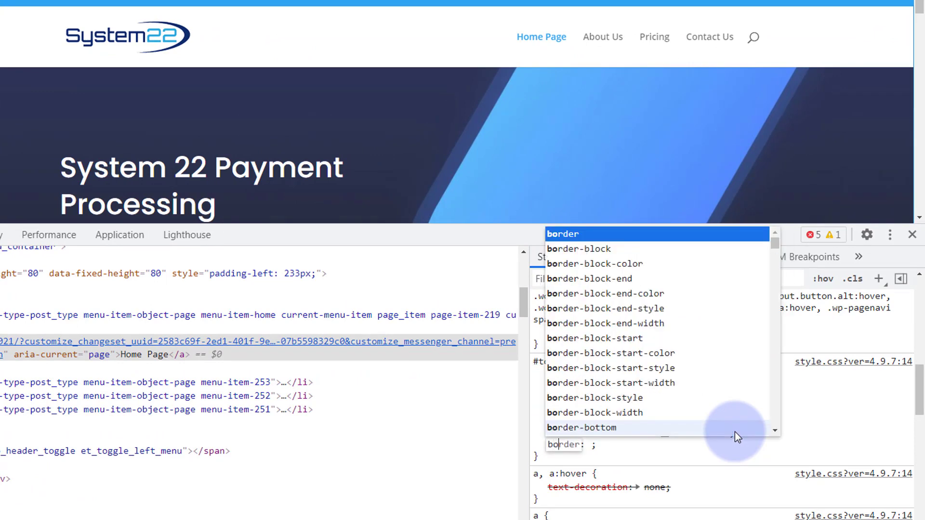
Add border-bottom: 2px solid #2ea3f2 to the #top-menu a rule, copying the theme blue
scroll("down", 3)
type("2px ")
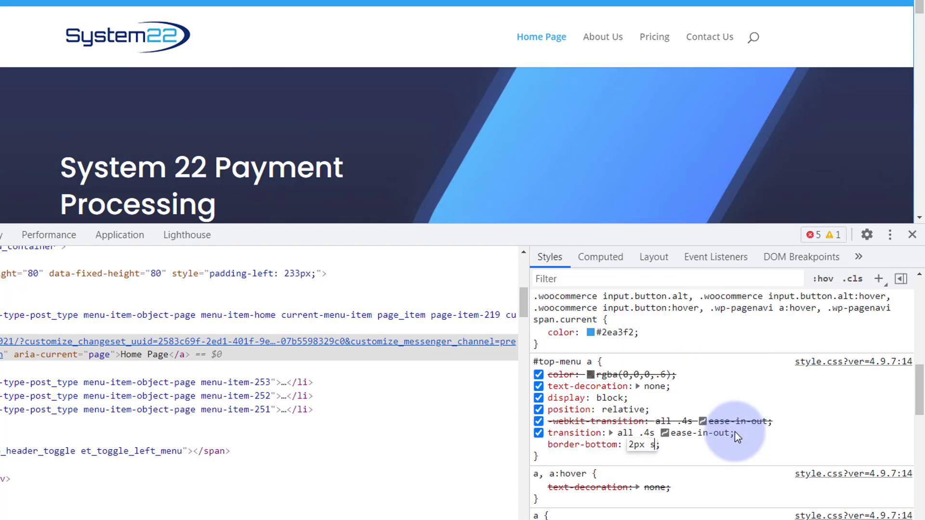
type("solid")
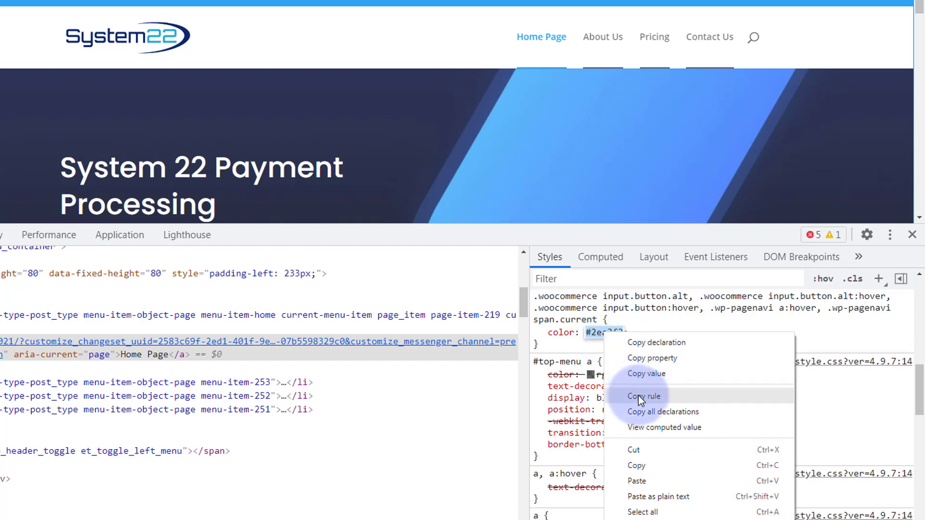
left_click(644, 396)
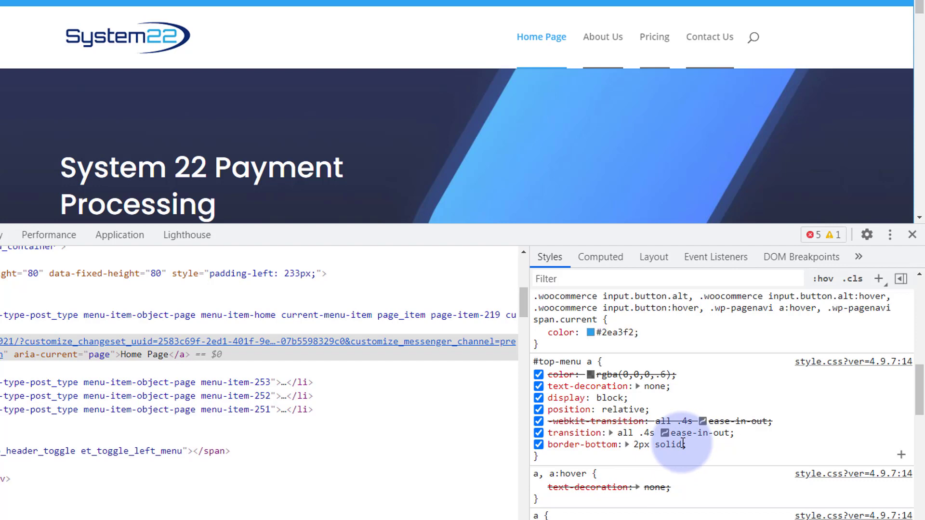
double_click(655, 444)
type(" #2ea3f2")
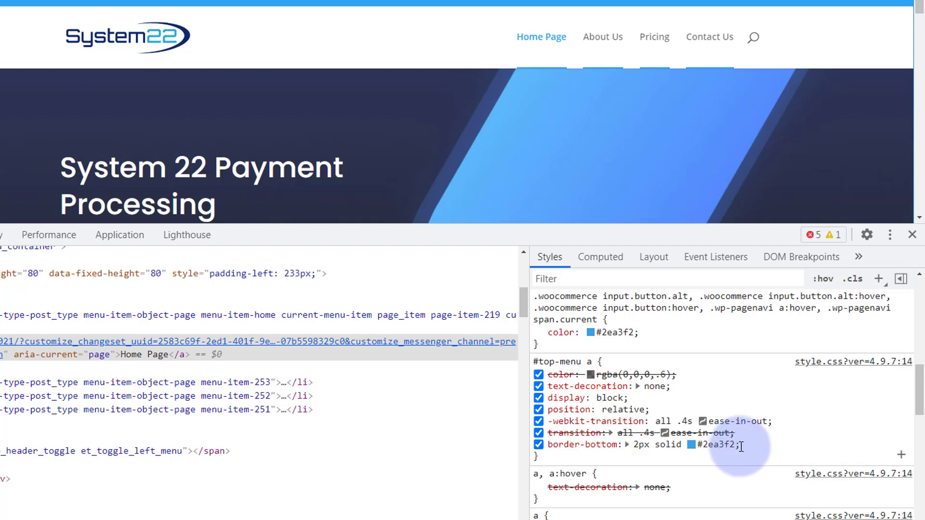
mouse_move(742, 451)
type("height: ;")
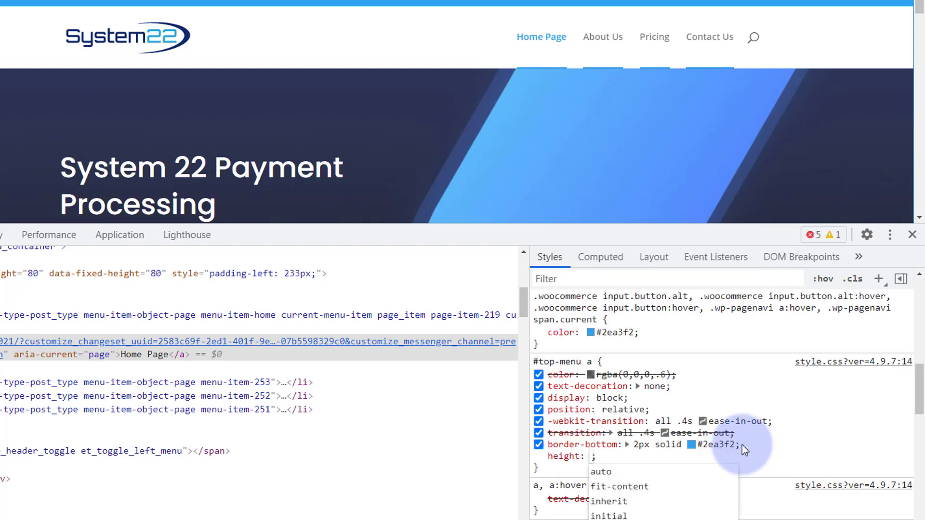
Give #top-menu a height 30px, margin-bottom 23px and padding-bottom 25px !important
type("30px")
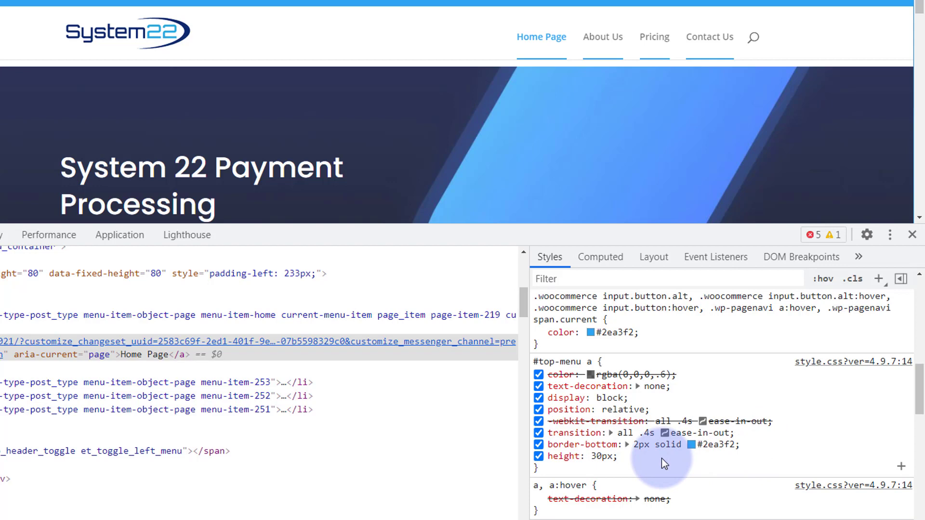
mouse_move(628, 462)
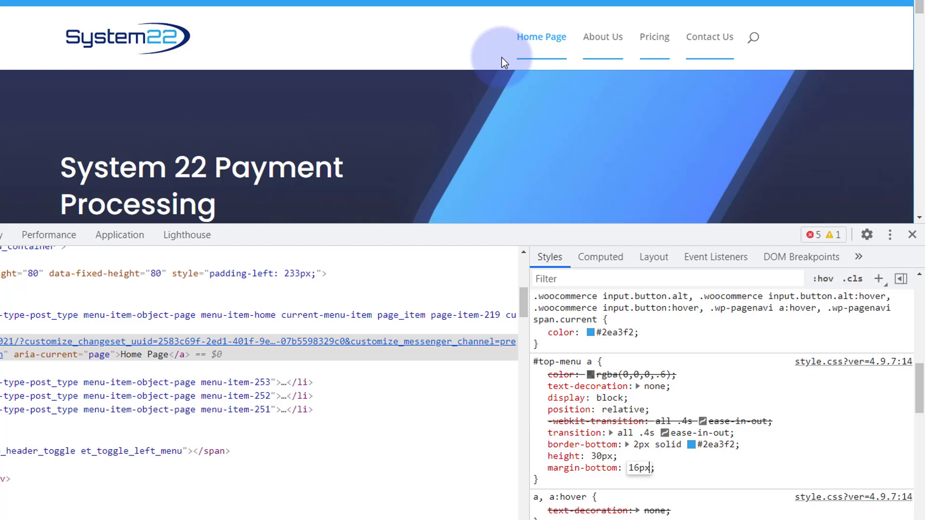
mouse_move(541, 62)
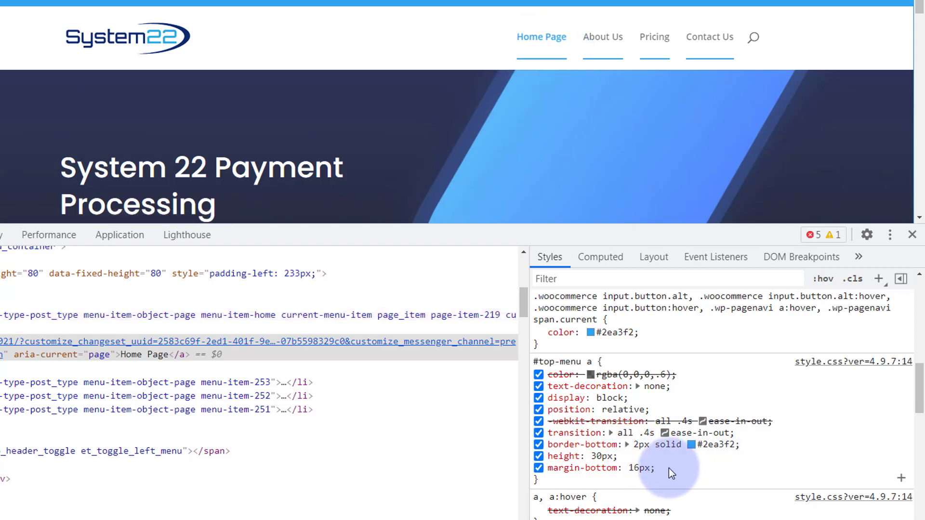
mouse_move(666, 472)
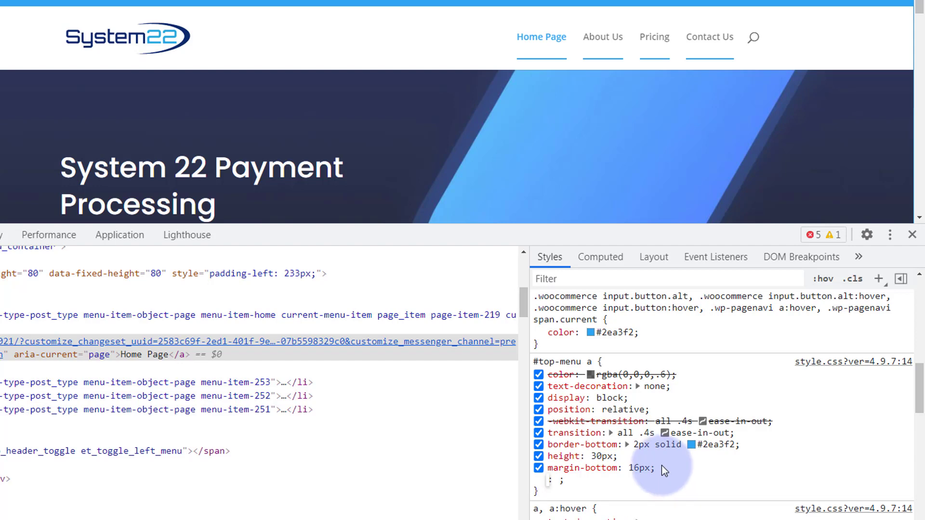
type("padding-bottom")
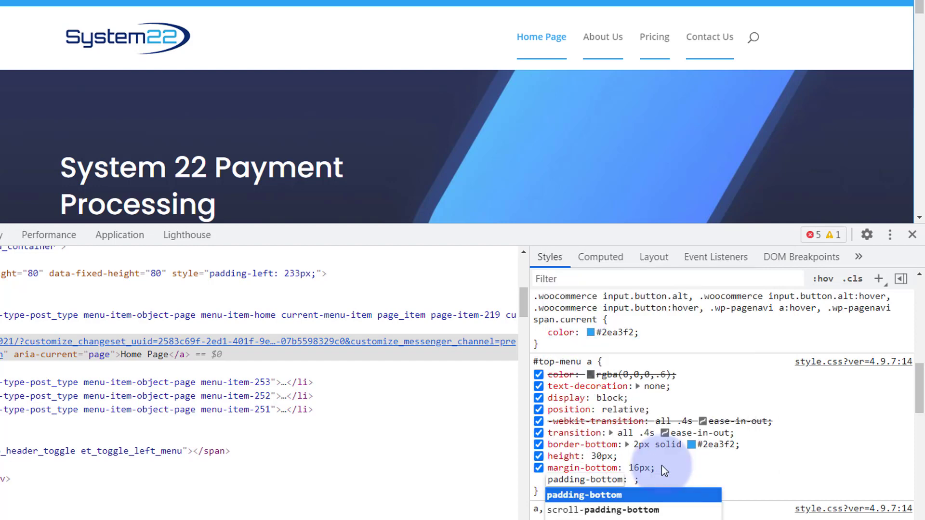
type("25")
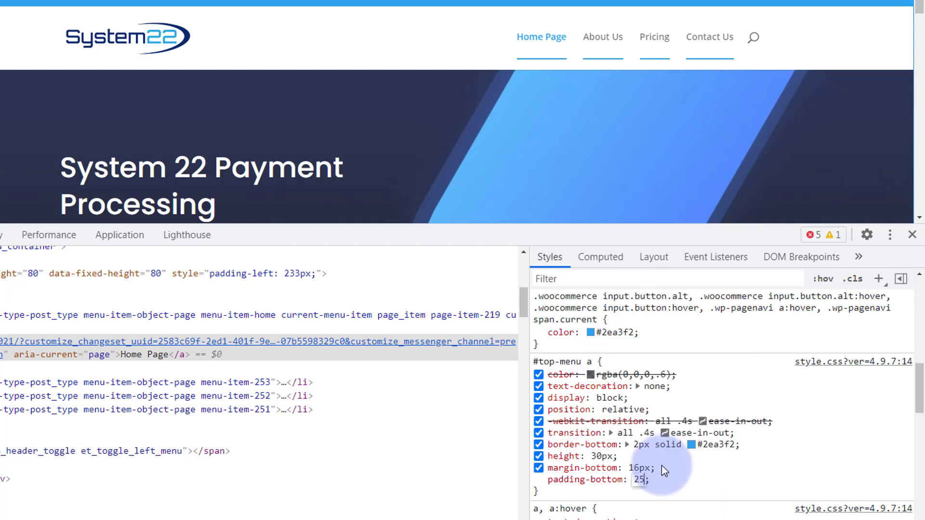
left_click(537, 479)
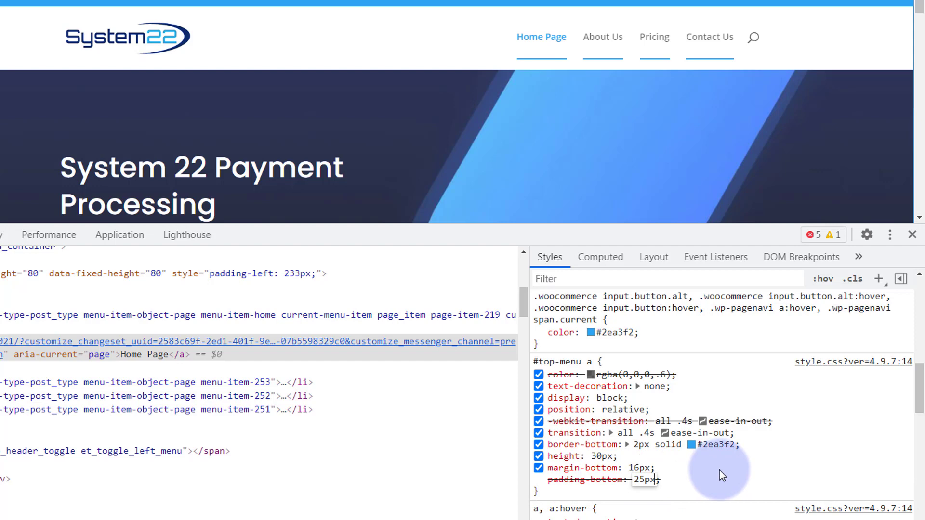
mouse_move(851, 472)
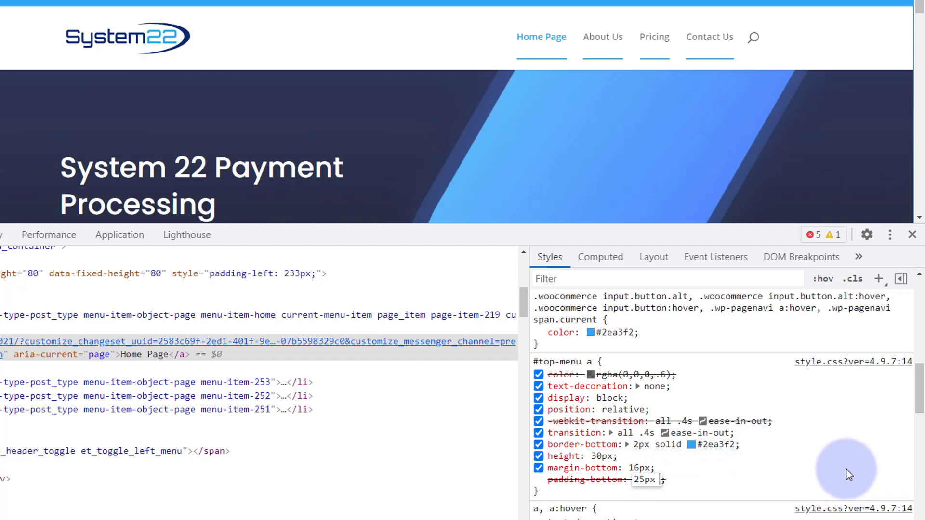
type("!important")
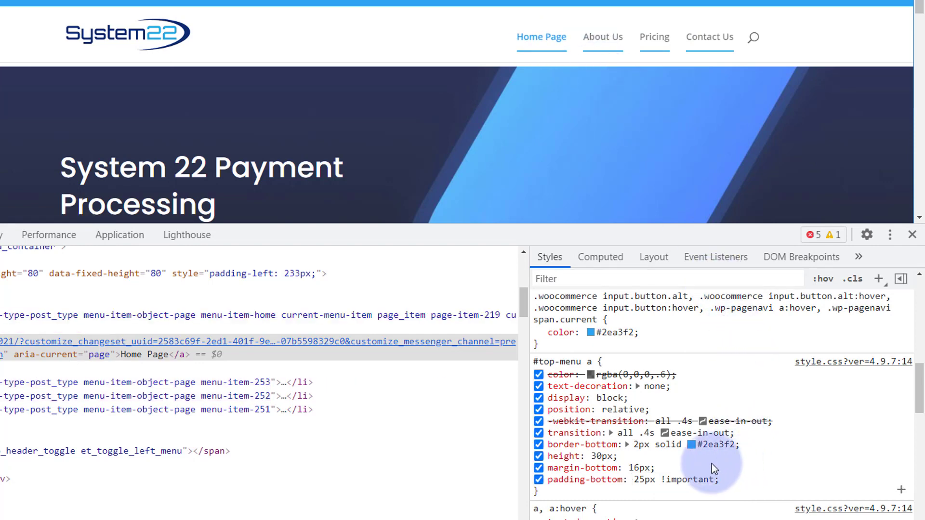
mouse_move(614, 467)
type("23")
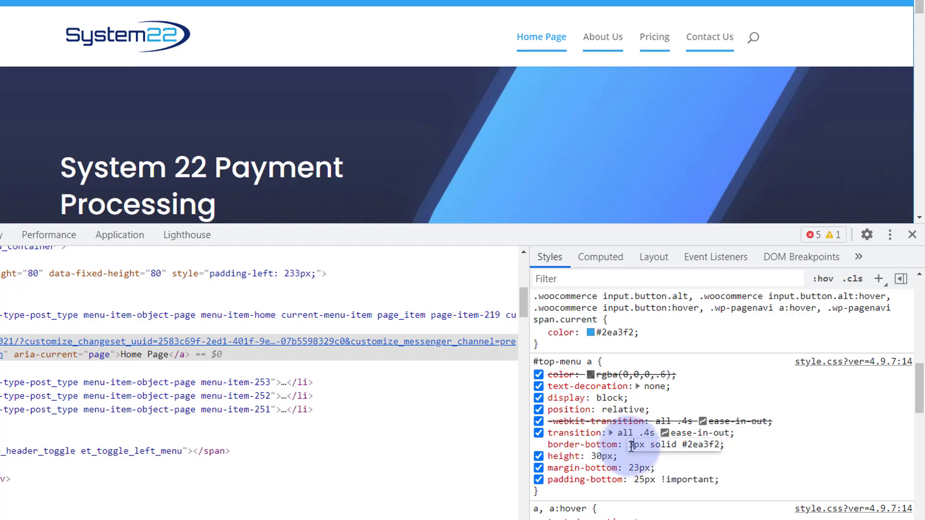
Copy the tested border, 30px height, margin and padding declarations into the #top-menu a:hover rule
left_click(624, 445)
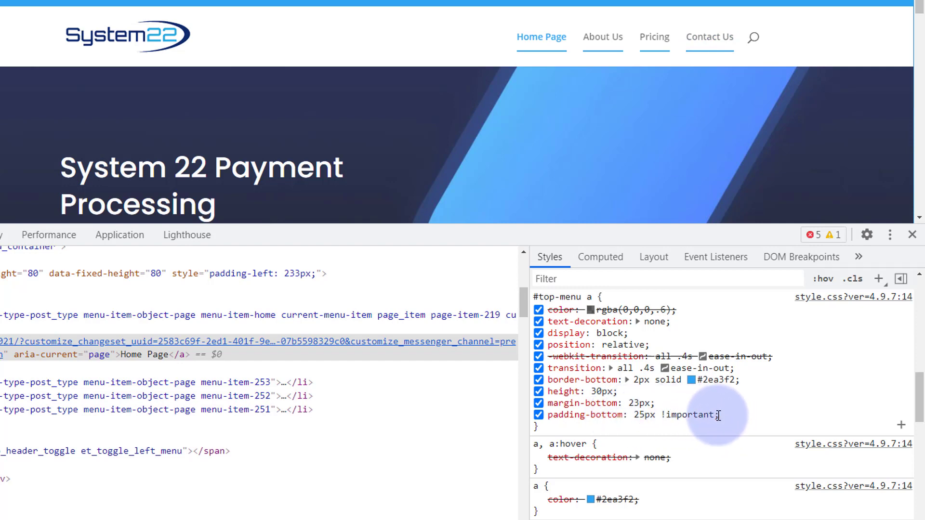
left_click_drag(548, 379, 718, 414)
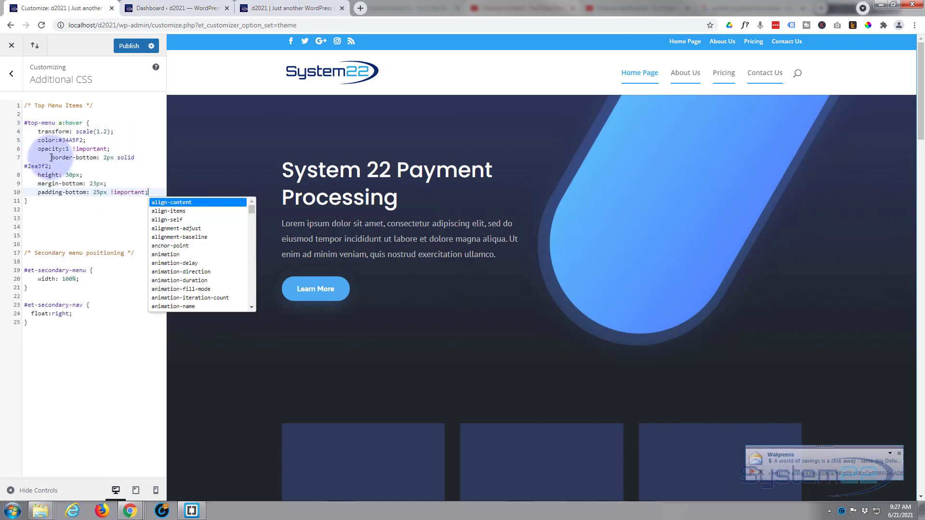
Tidy the wrapped border-bottom line and publish the hover CSS with padding-bottom 30px !important
left_click(94, 164)
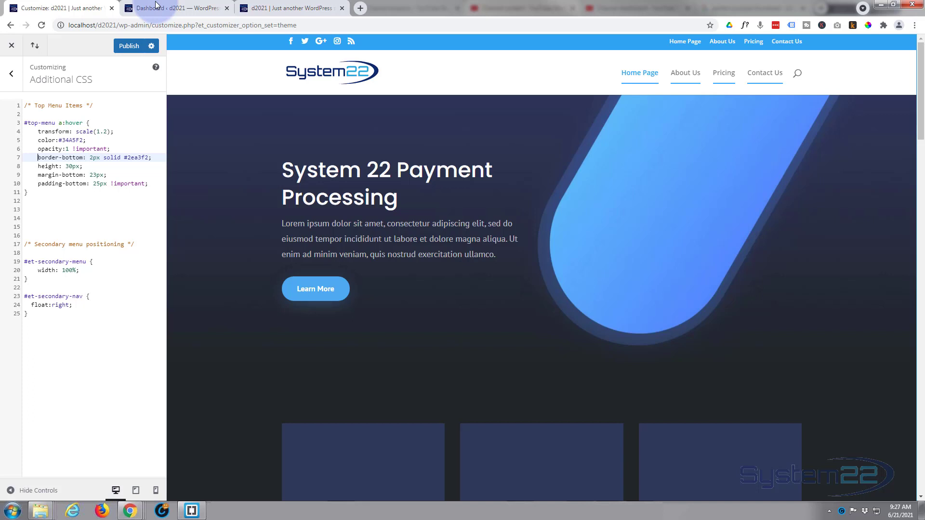
left_click(128, 46)
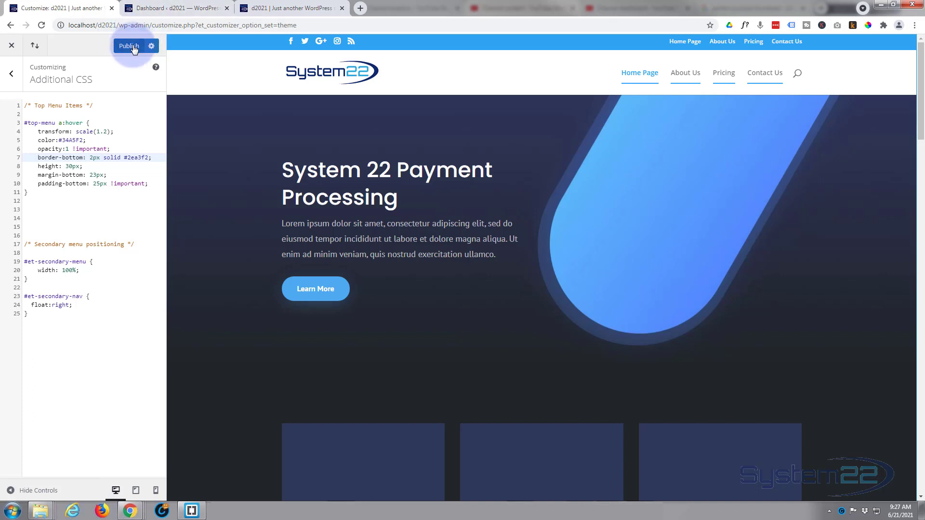
left_click(128, 46)
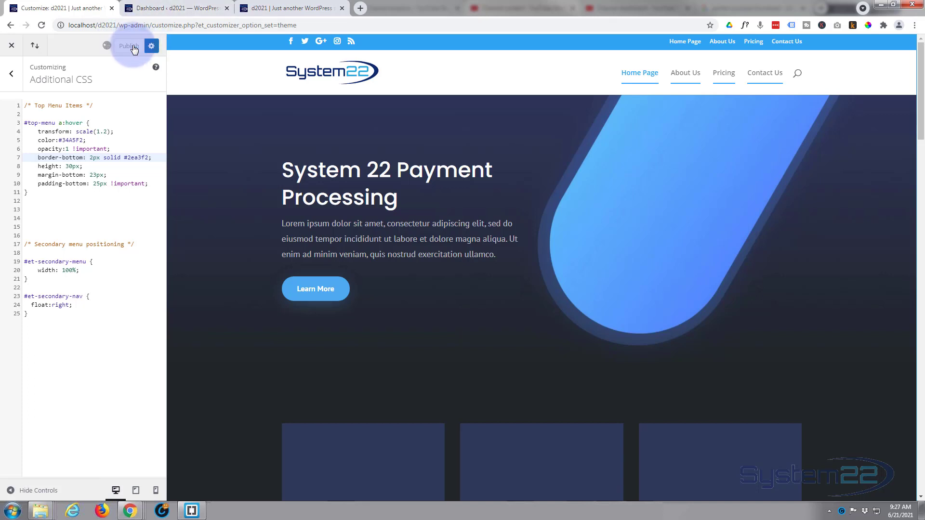
left_click(127, 46)
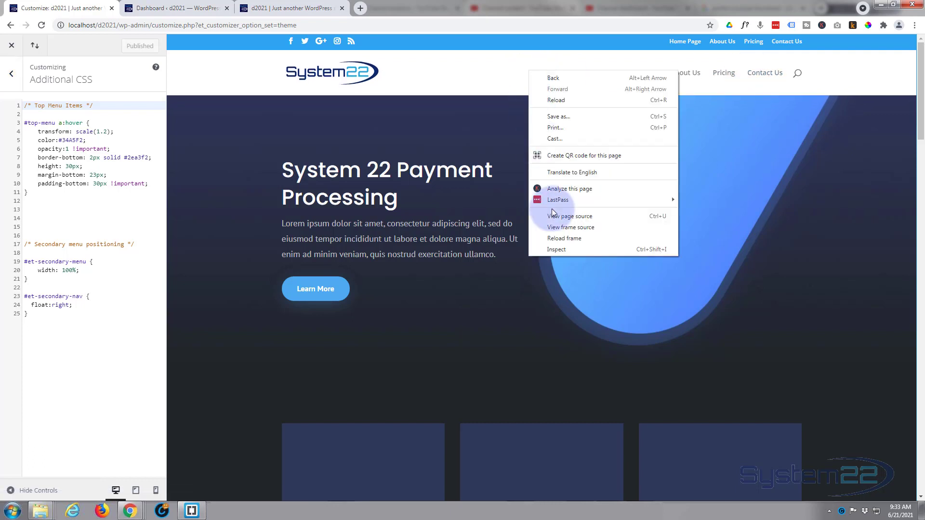
left_click(561, 254)
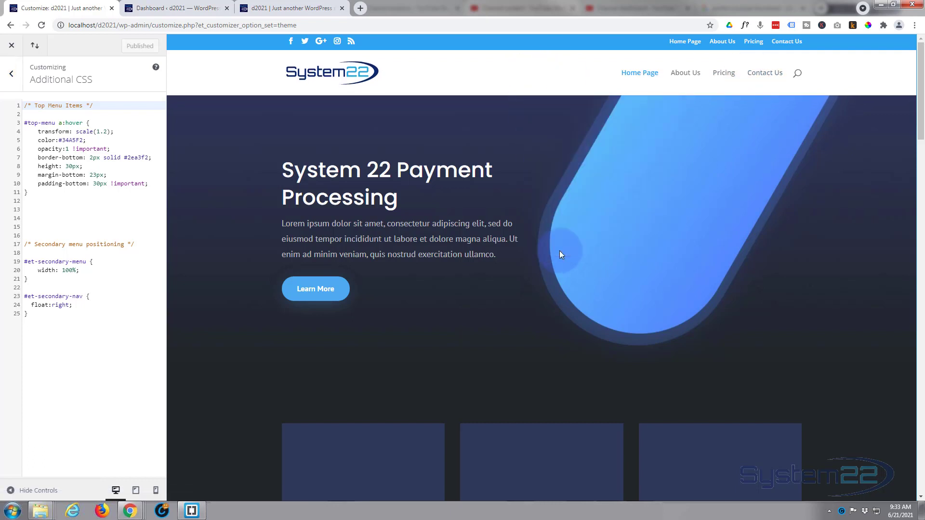
key("F12")
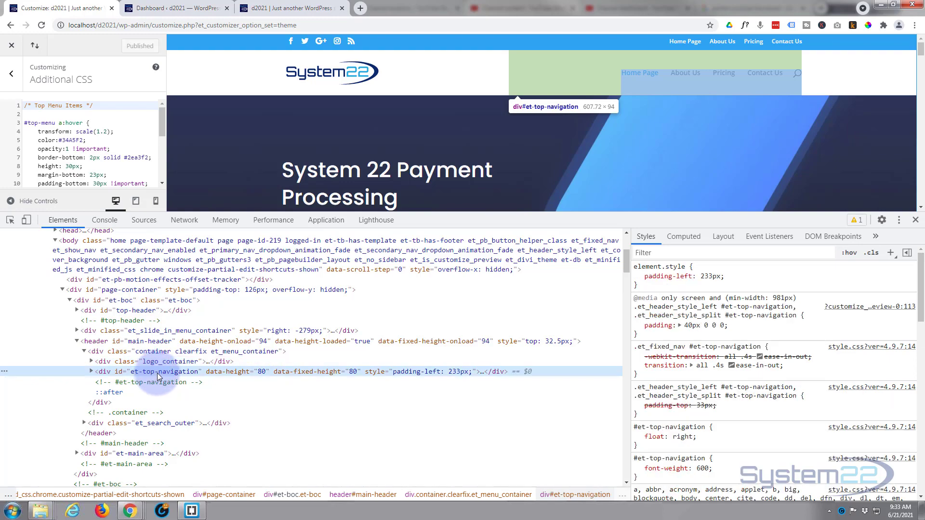
left_click(638, 324)
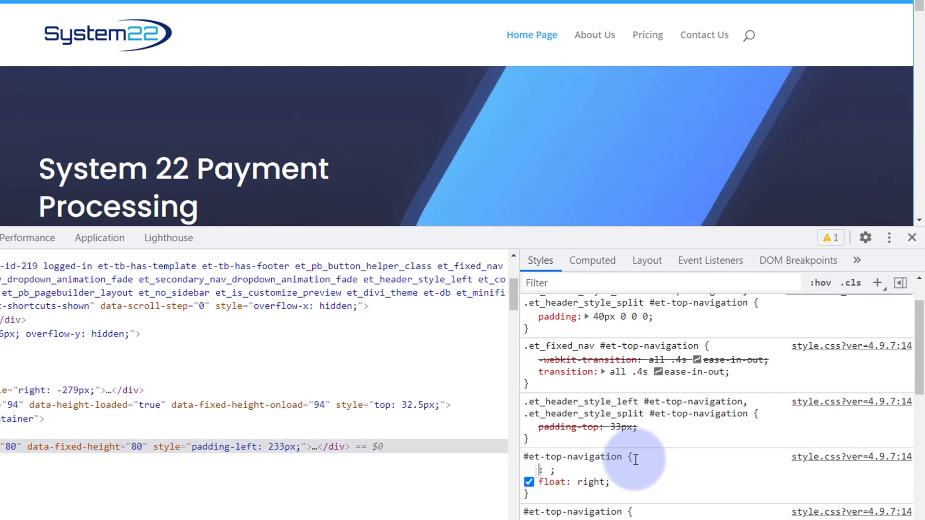
type("height")
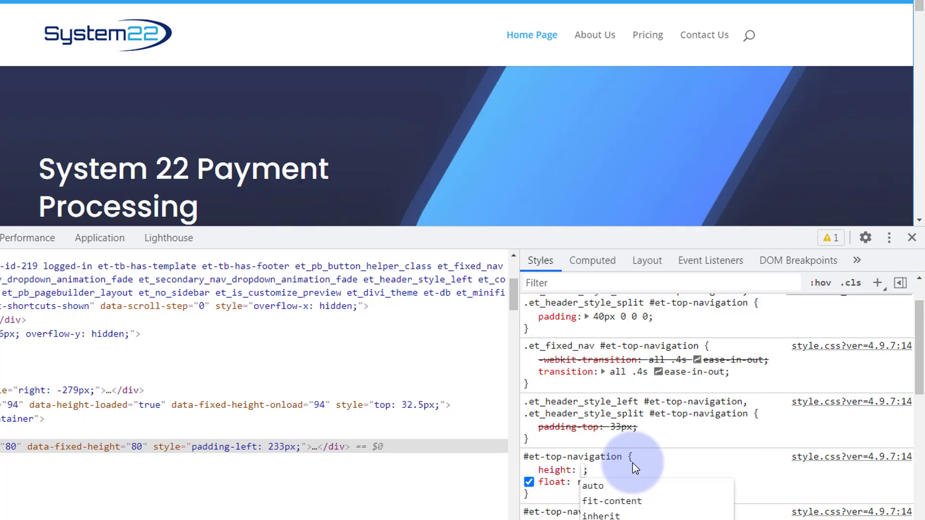
type("90px")
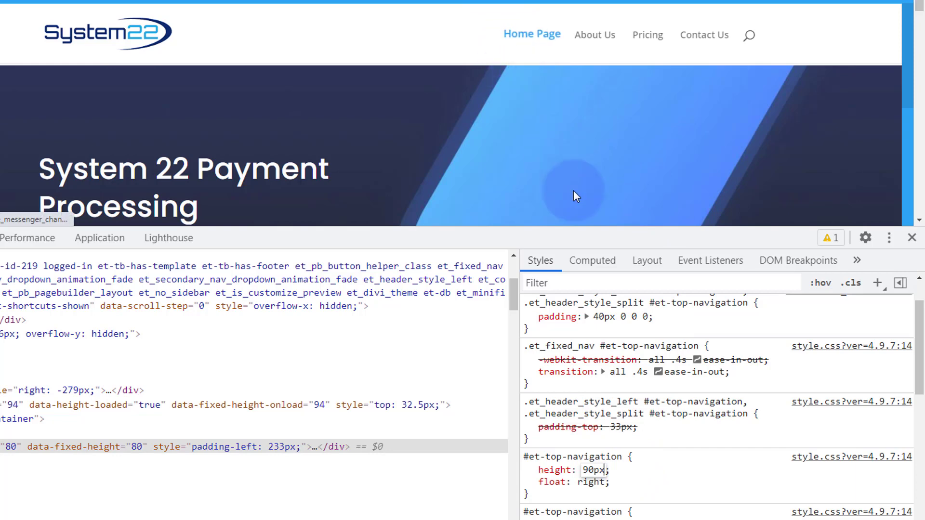
left_click(528, 482)
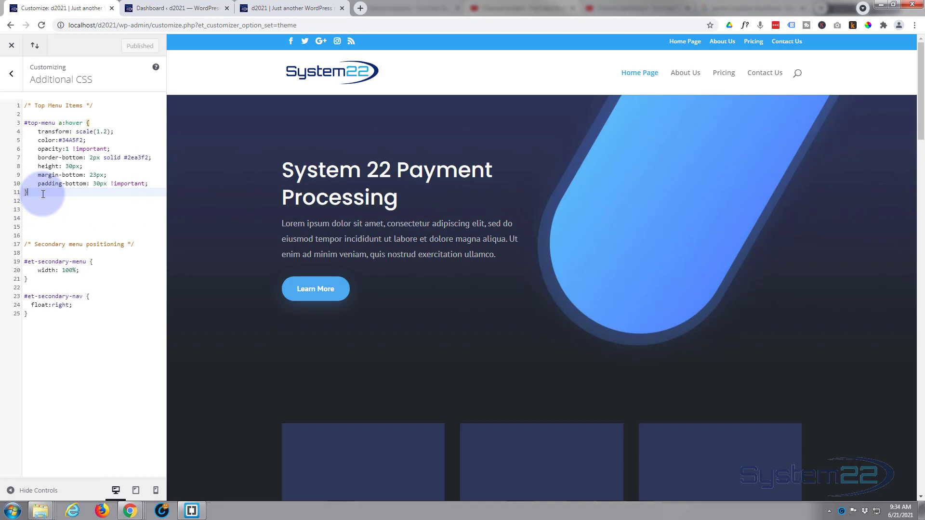
Add #et-top-navigation { height: 93px; } without the float line, publish it and view the live site
type("#et-top-navigation {")
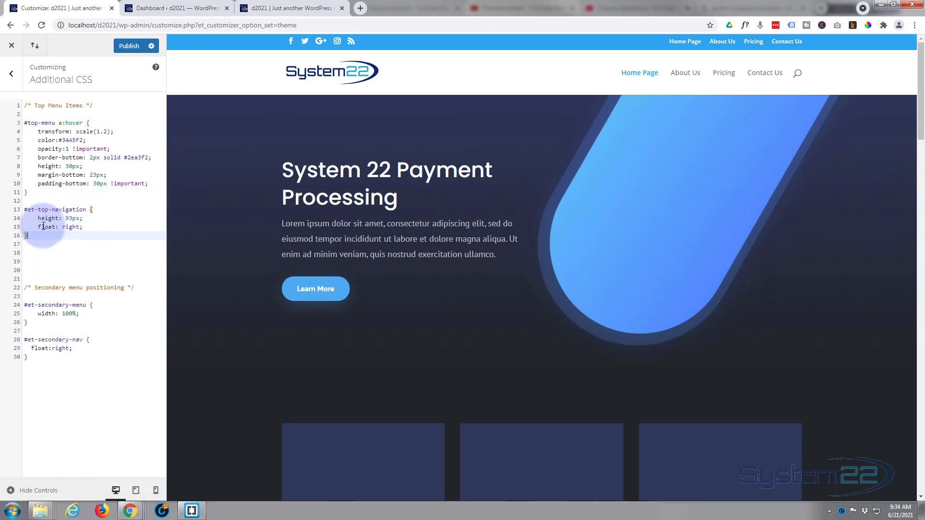
left_click_drag(36, 226, 82, 227)
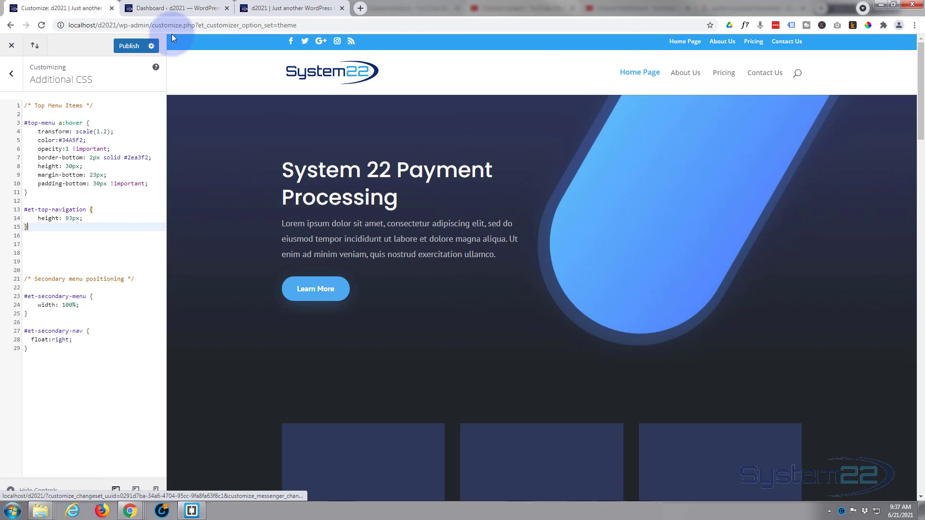
left_click(128, 46)
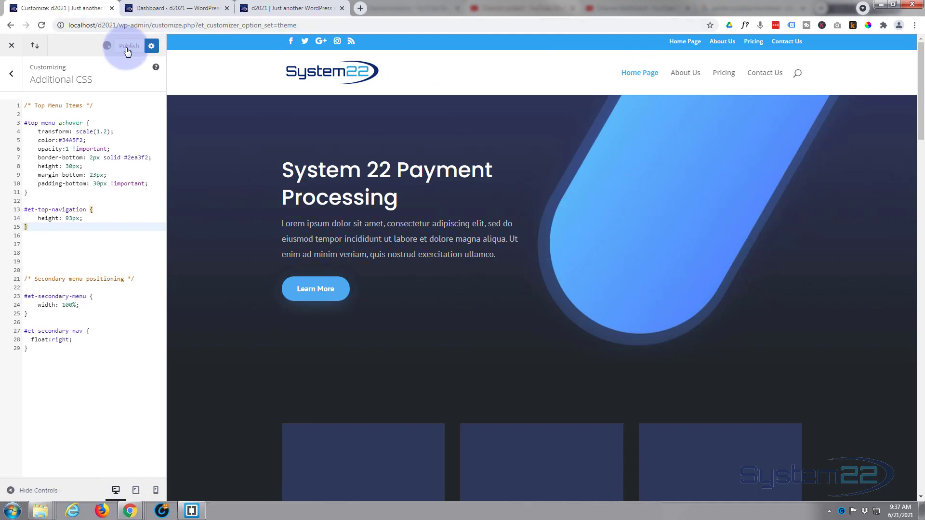
left_click(128, 46)
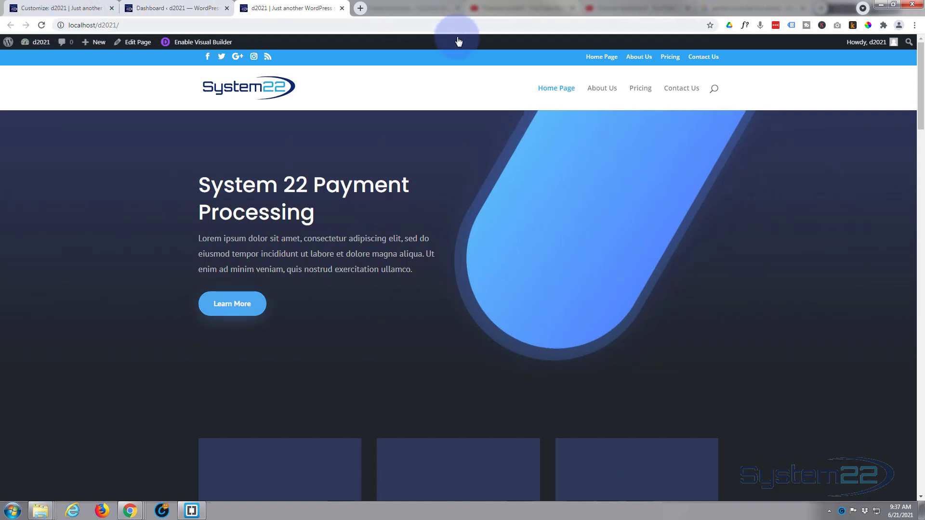
mouse_move(601, 87)
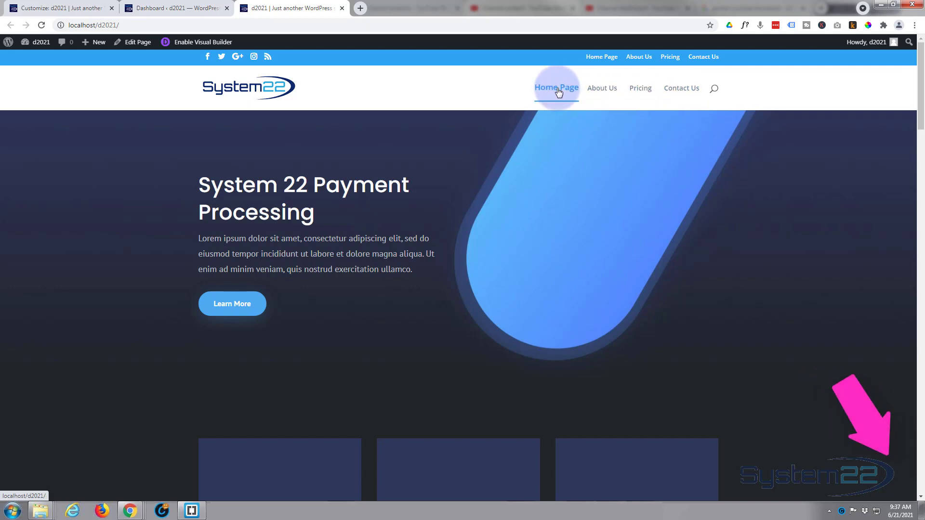
Return to the Customizer tab after checking the hover underline on the live homepage
left_click(56, 8)
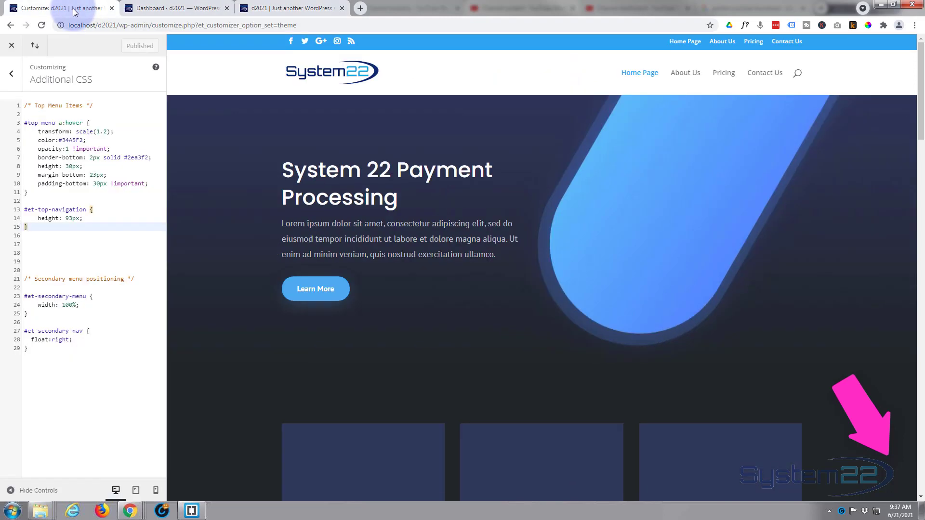
left_click_drag(37, 157, 147, 183)
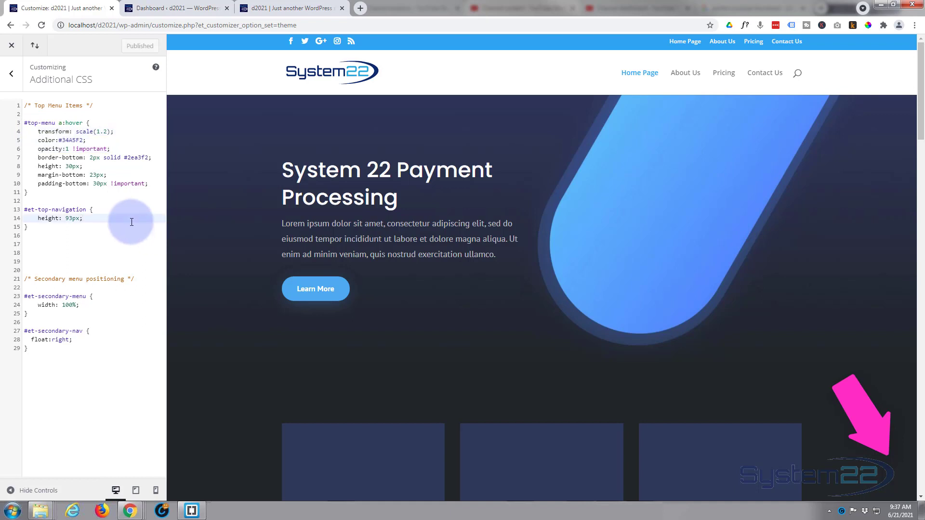
mouse_move(527, 67)
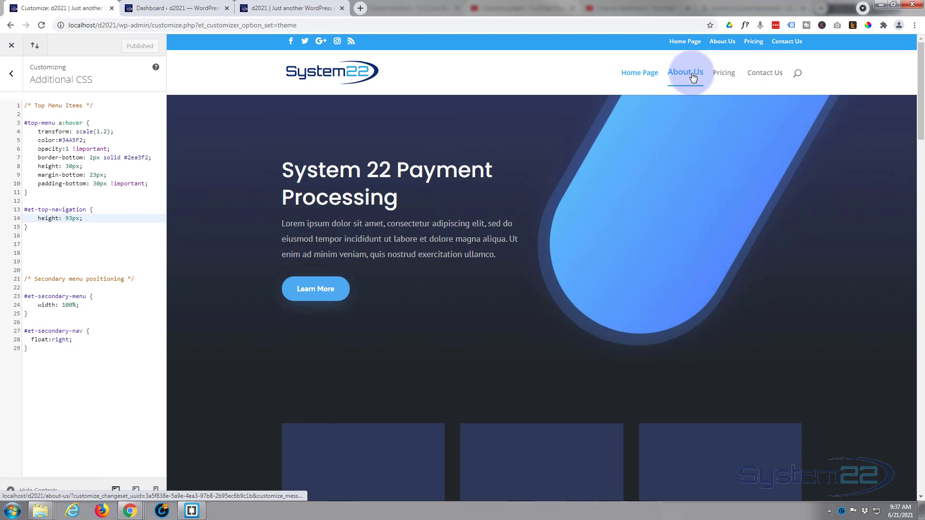
mouse_move(589, 74)
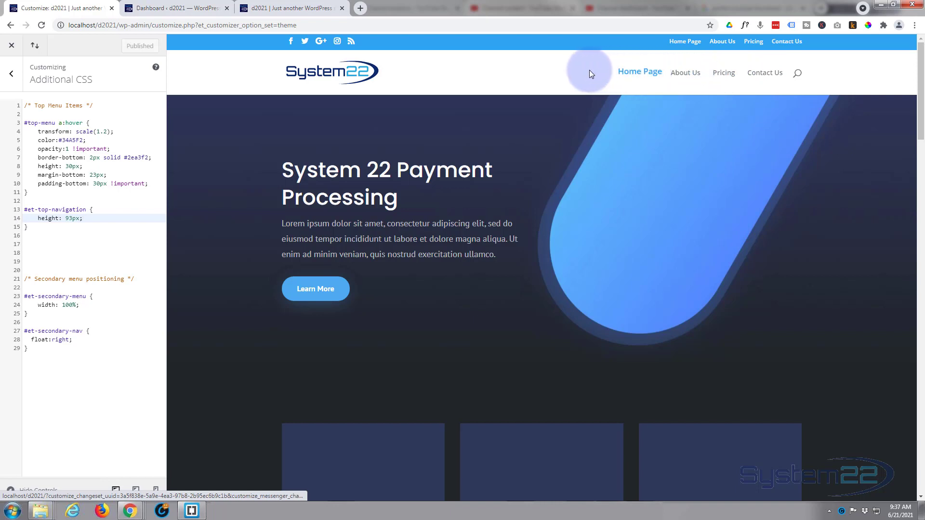